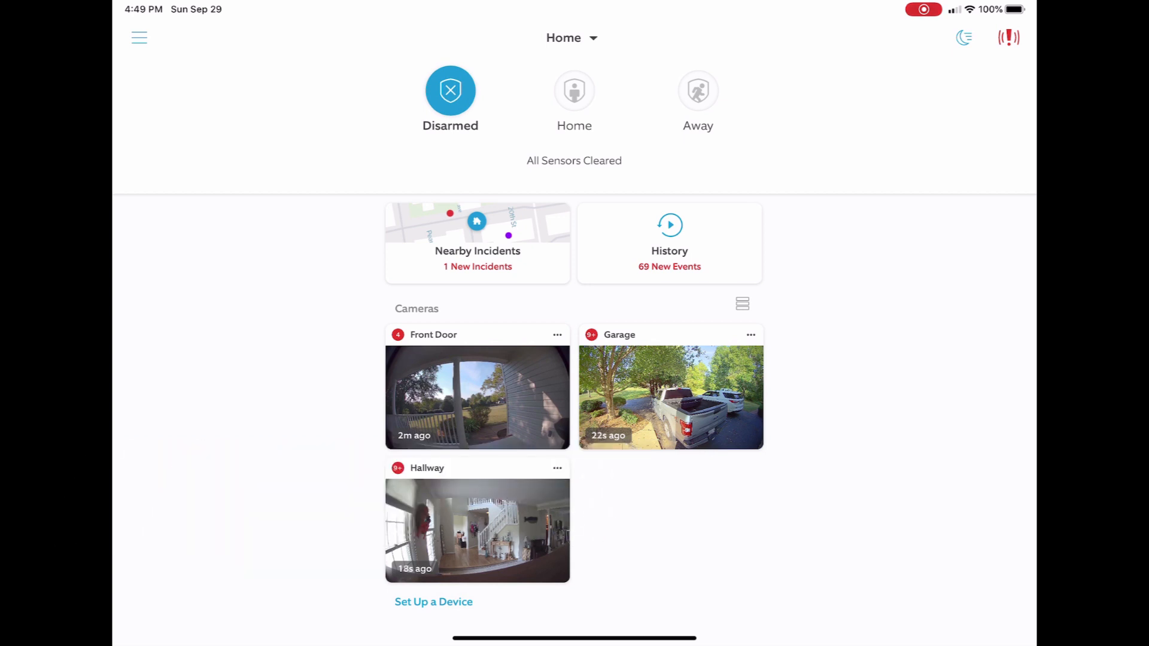
Go from the dashboard's Hallway camera tile to its device page via live view.
{"action": "left_click", "coordinate": [476, 529]}
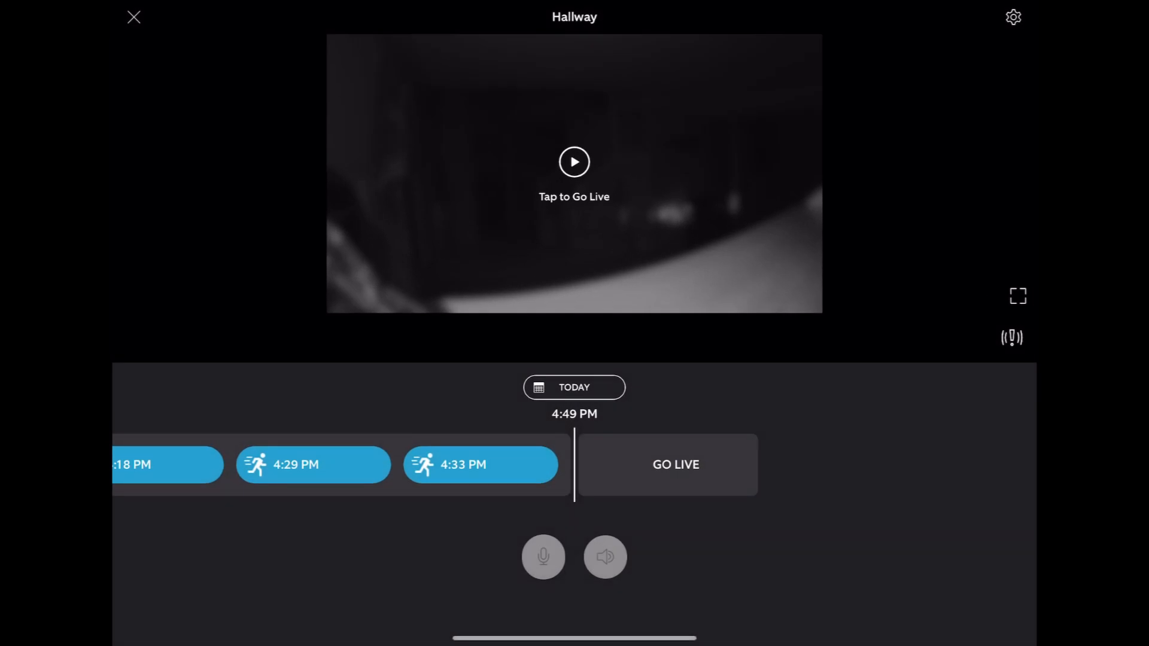
{"action": "left_click", "coordinate": [132, 16]}
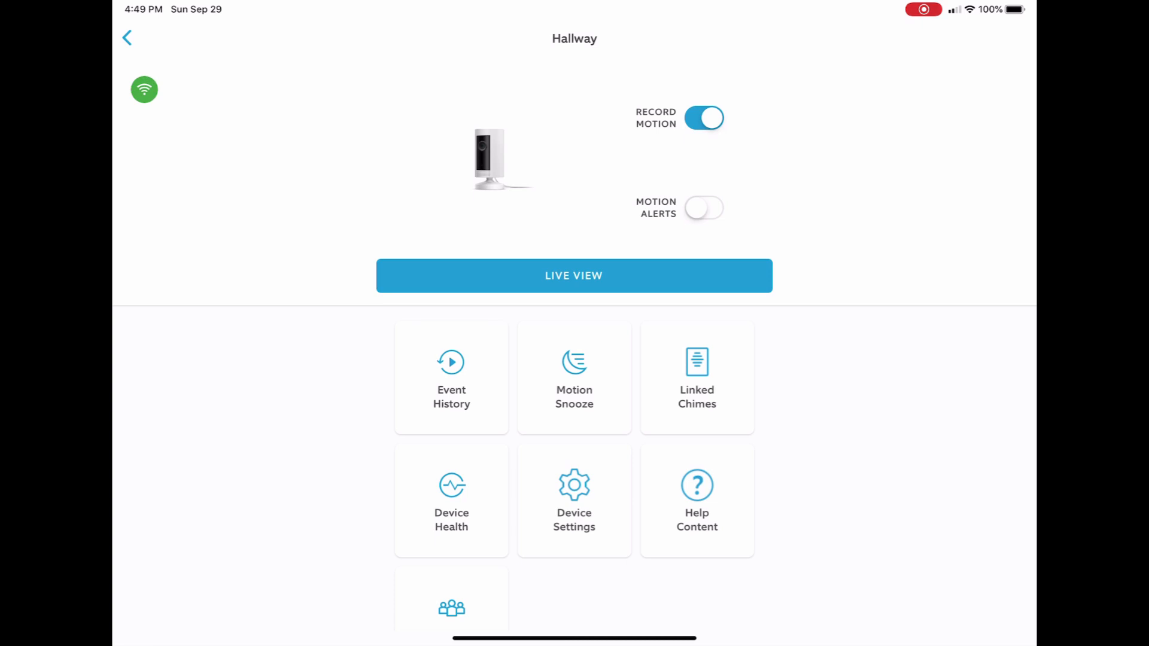
Review Event History and Motion Snooze without snoozing, then enter Device Settings.
{"action": "left_click", "coordinate": [451, 378]}
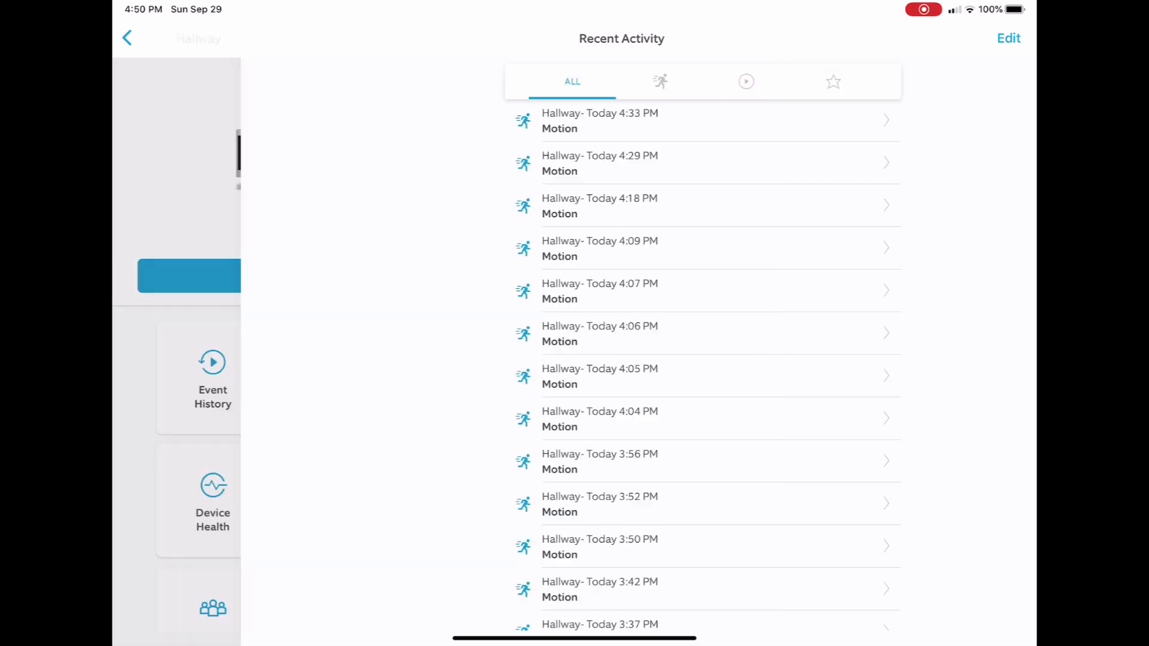
{"action": "left_click", "coordinate": [126, 37]}
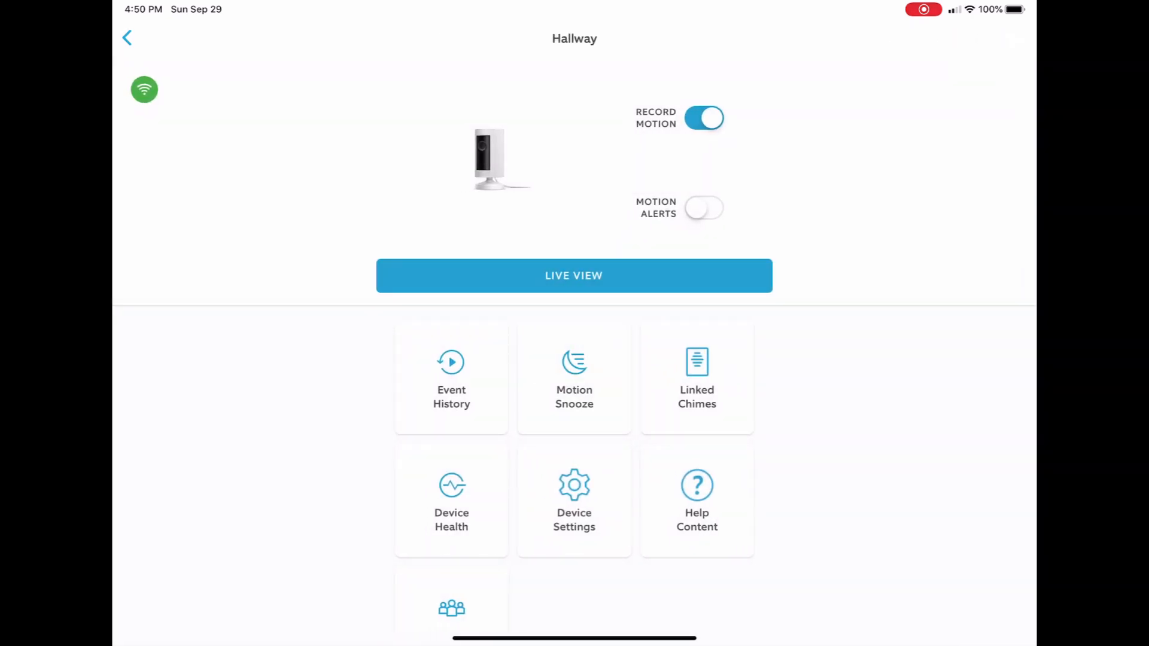
{"action": "left_click", "coordinate": [575, 377]}
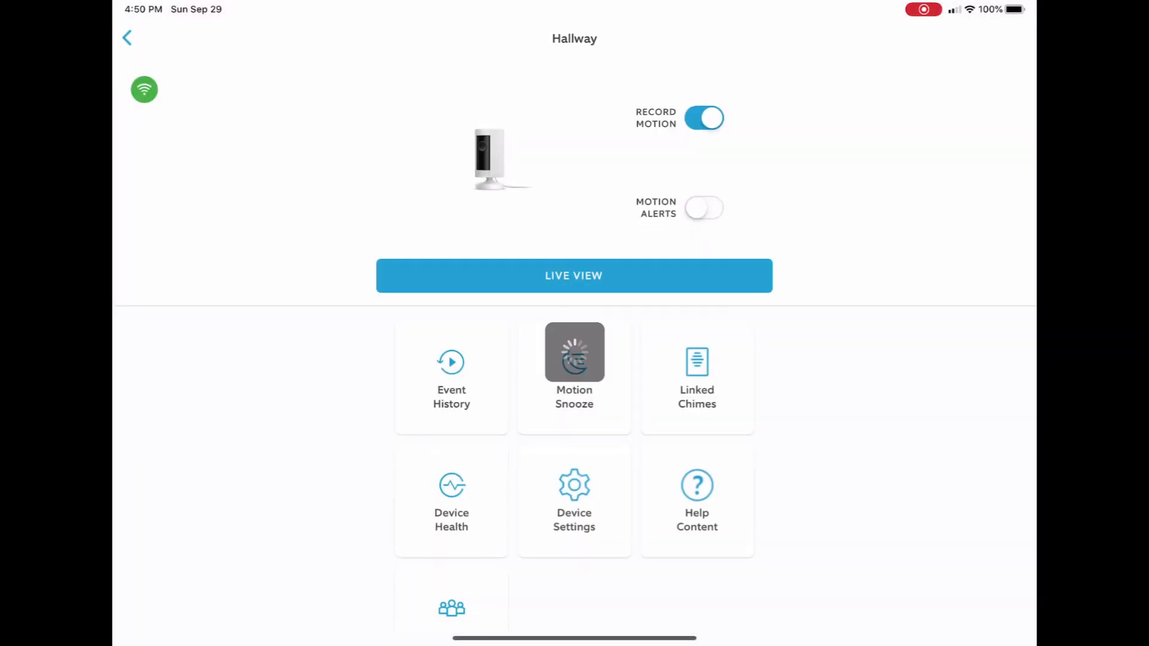
{"action": "left_click", "coordinate": [575, 351]}
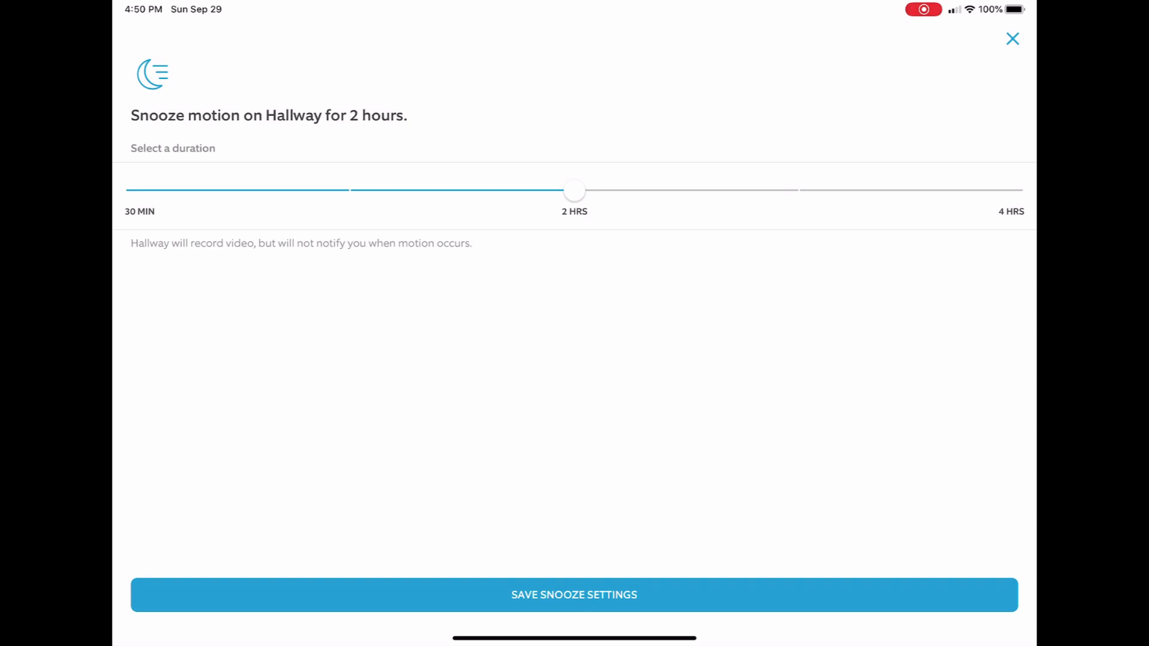
{"action": "left_click", "coordinate": [1012, 38]}
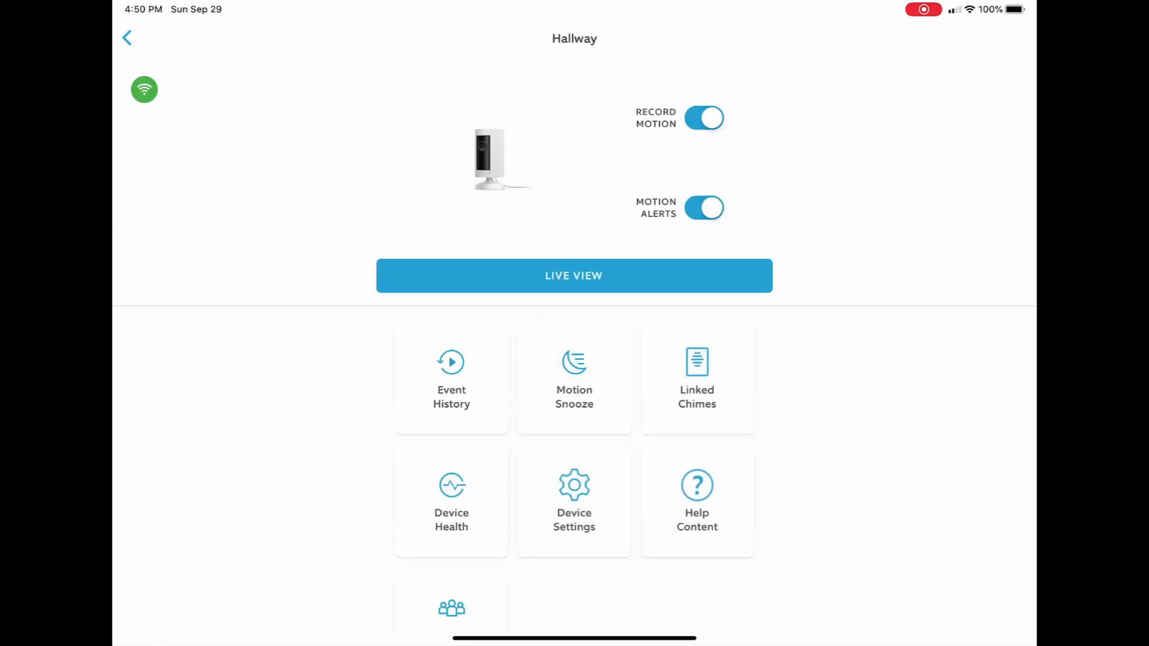
{"action": "left_click", "coordinate": [574, 502]}
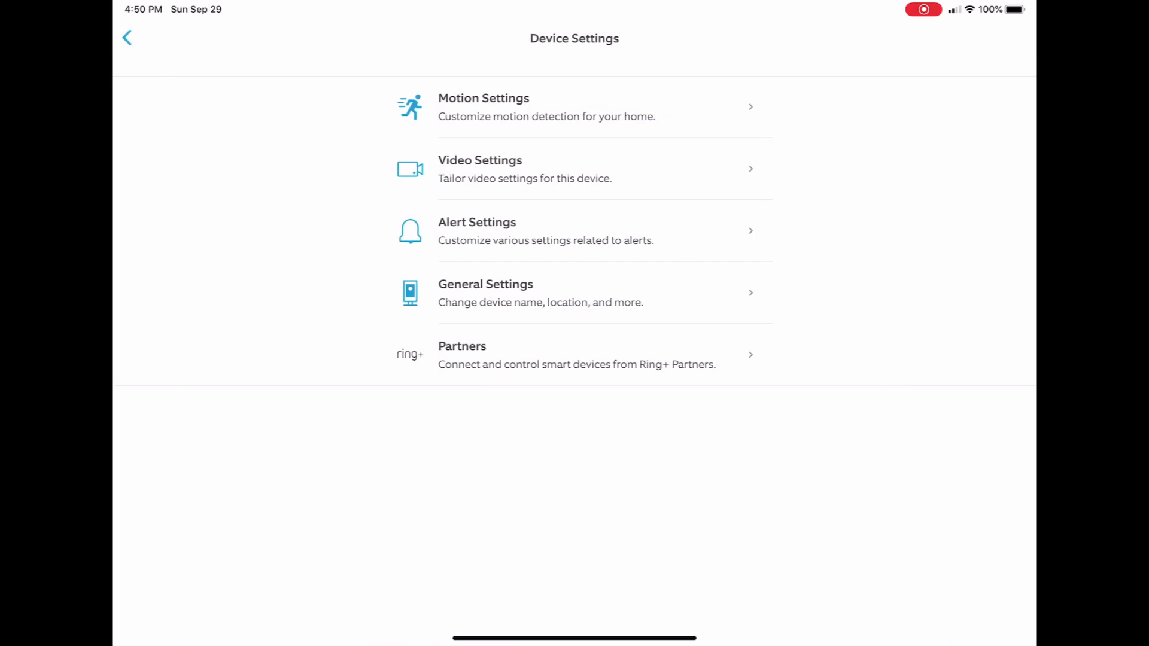
Enter the motion zone editor and dismiss the camera-angle and drag-the-box tips.
{"action": "left_click", "coordinate": [484, 108]}
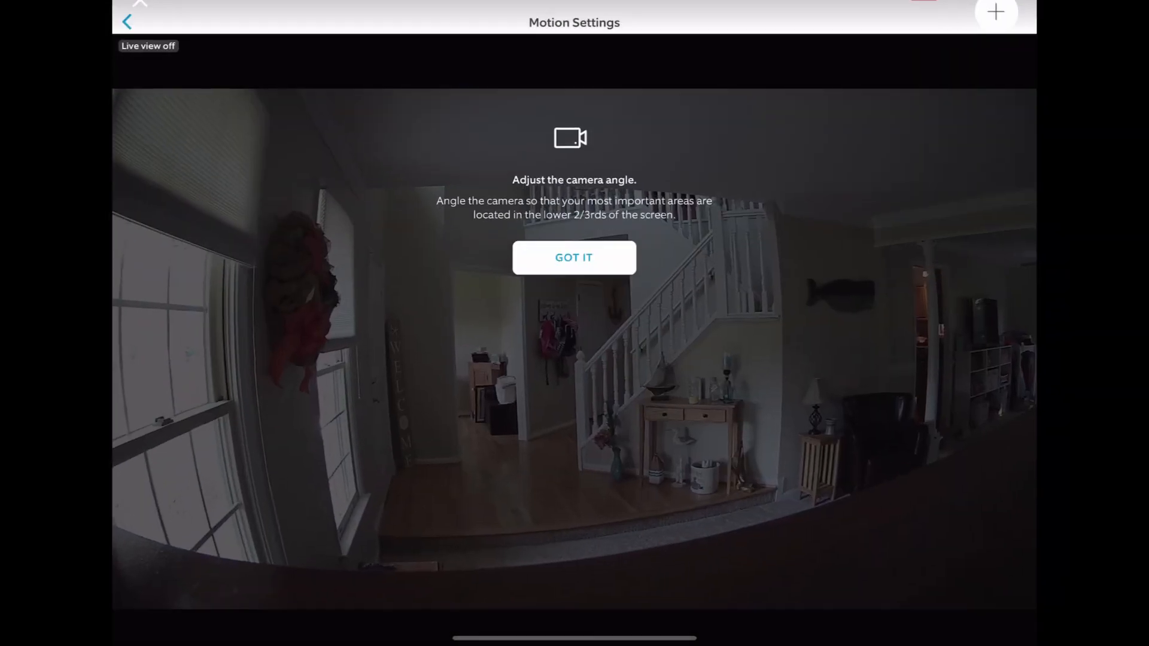
{"action": "left_click", "coordinate": [574, 257]}
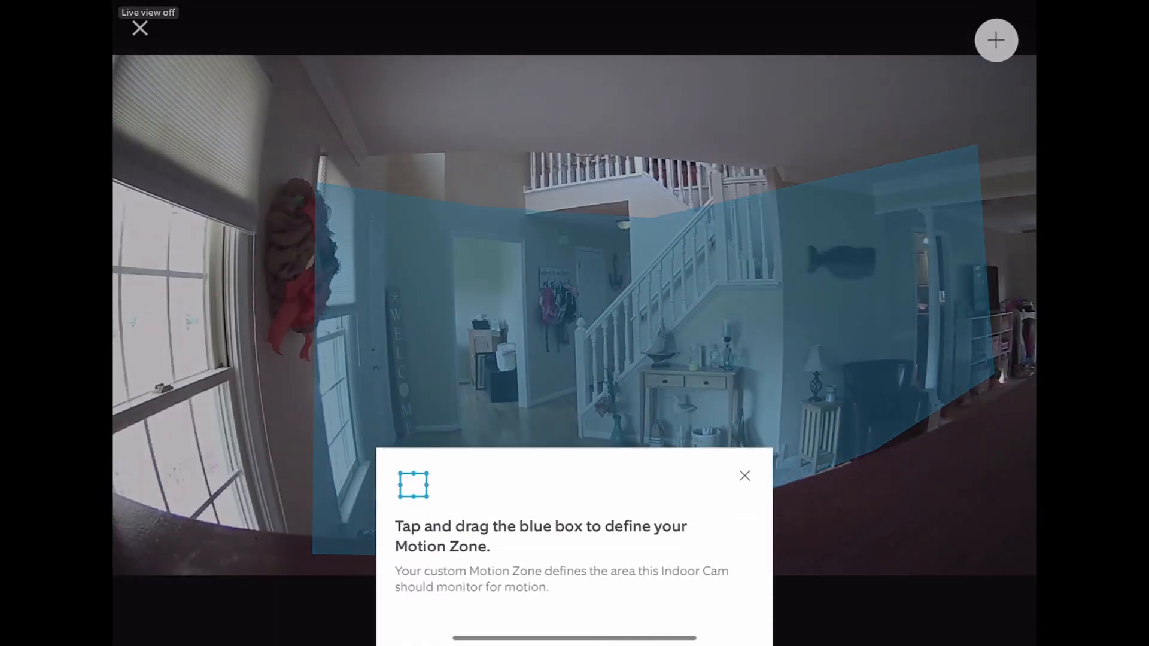
{"action": "left_click", "coordinate": [743, 477]}
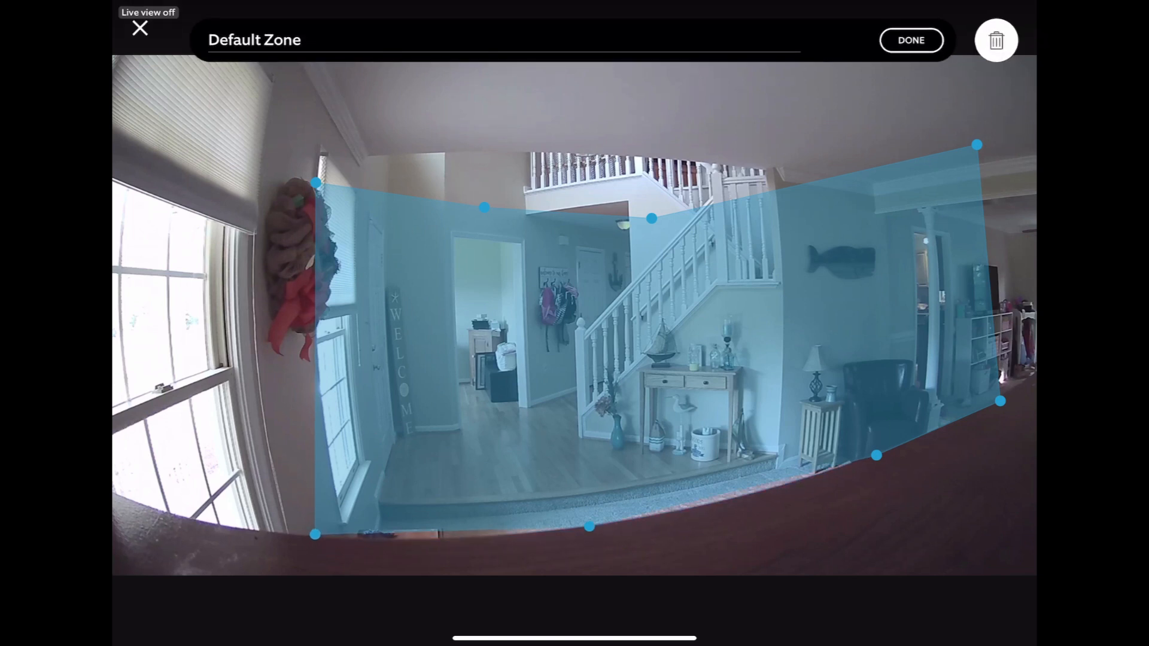
Pull in a corner of the blue Default Zone to reshape its outline.
{"action": "left_click_drag", "start_coordinate": [651, 218], "coordinate": [552, 402]}
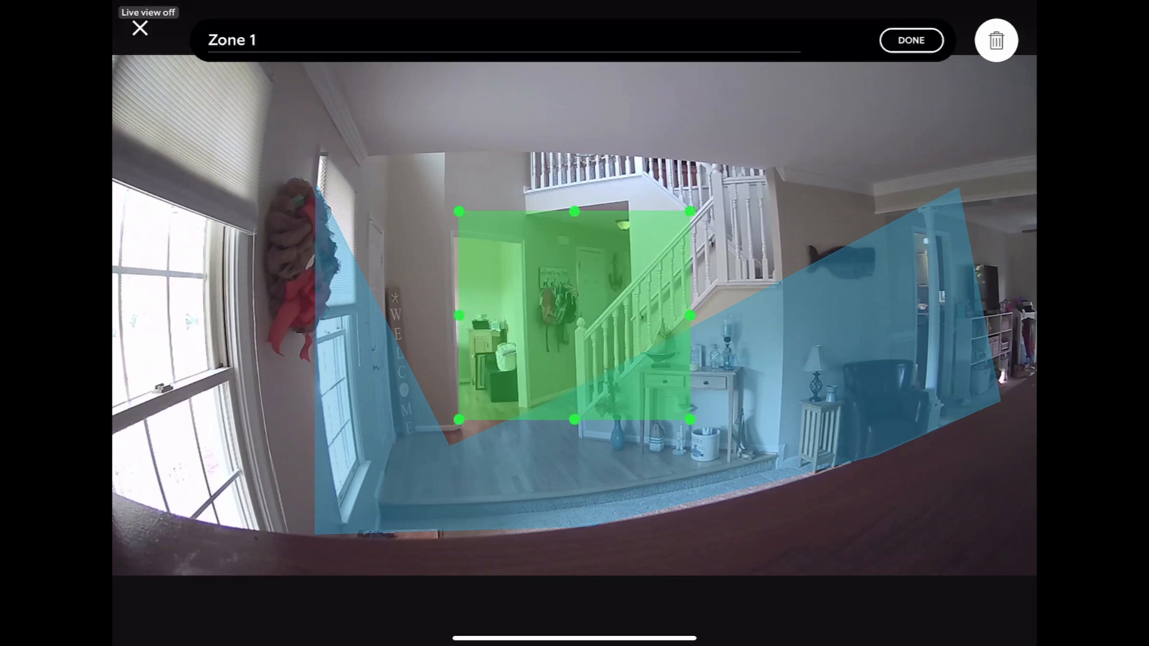
Move green Zone 1 over the lower-left window and save the zone changes with Done.
{"action": "left_click_drag", "start_coordinate": [573, 315], "coordinate": [534, 261]}
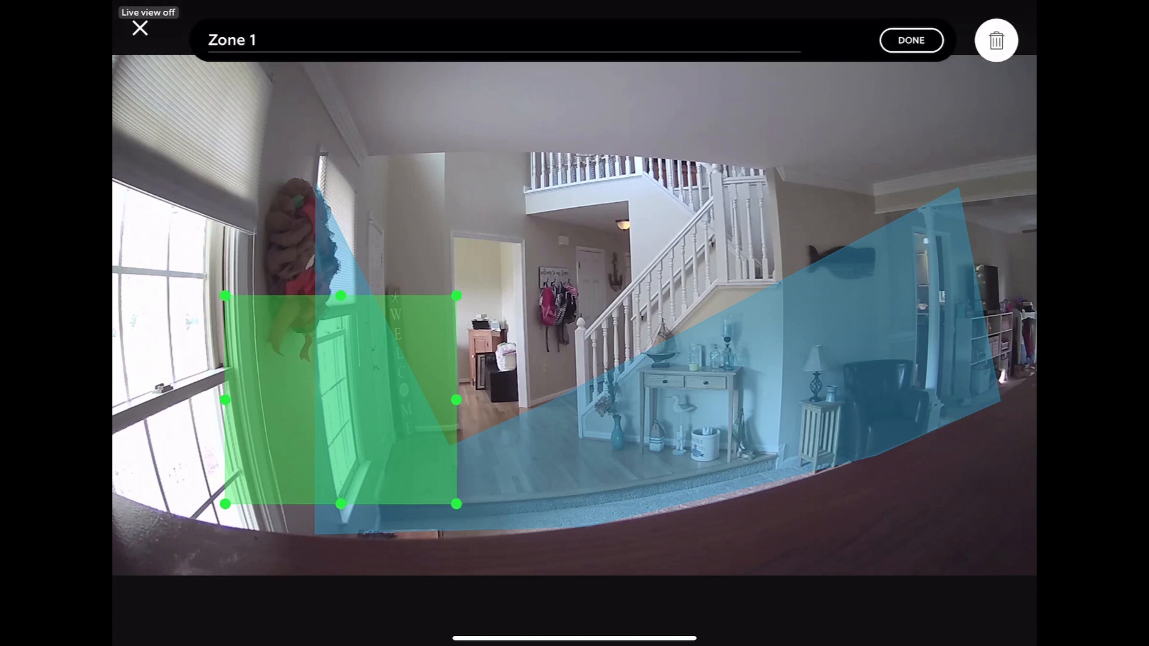
{"action": "left_click", "coordinate": [909, 41]}
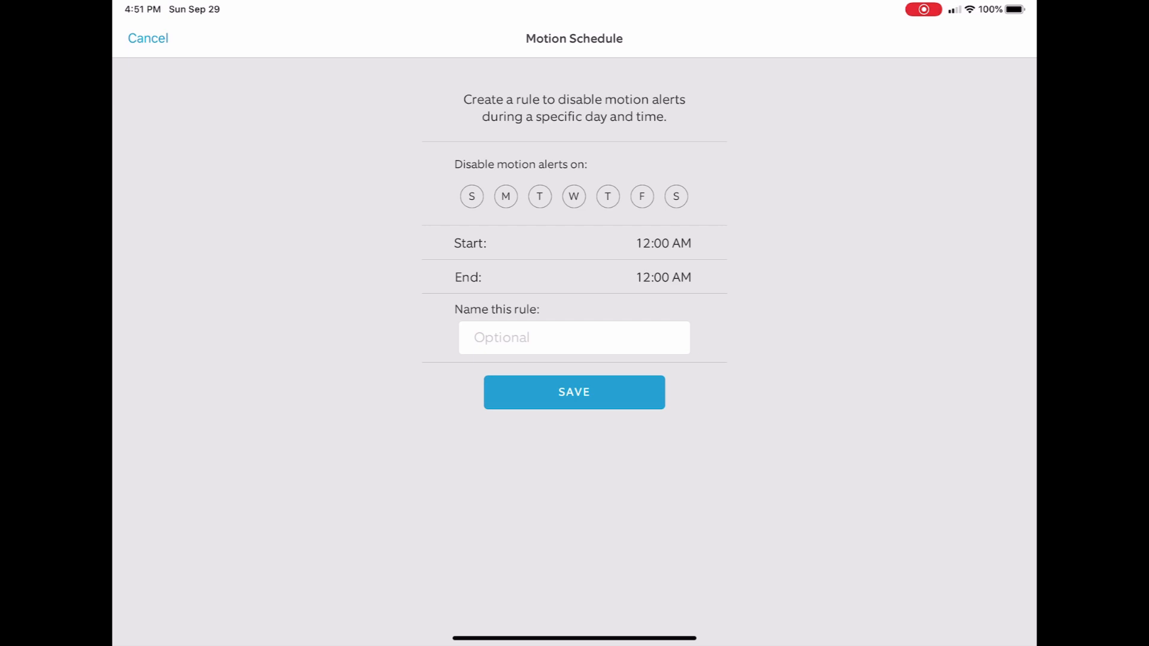
Save the every-day 10:00 PM–7:00 AM rule and back out to the Hallway camera page.
{"action": "left_click", "coordinate": [574, 392]}
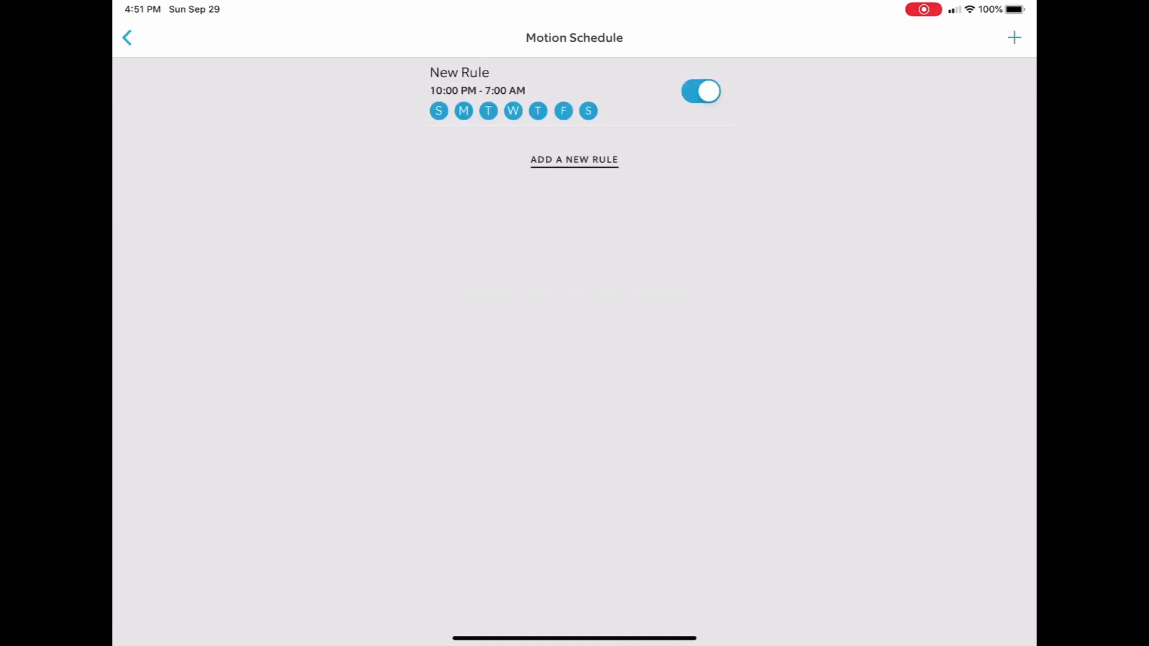
{"action": "left_click", "coordinate": [126, 36]}
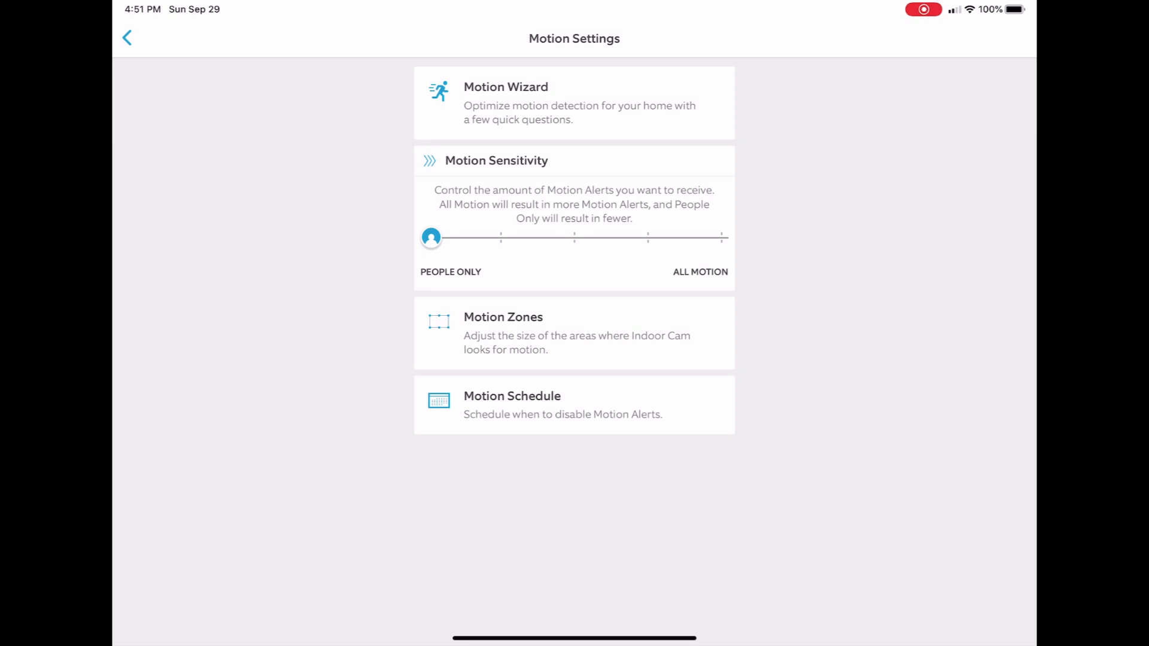
{"action": "left_click", "coordinate": [127, 36]}
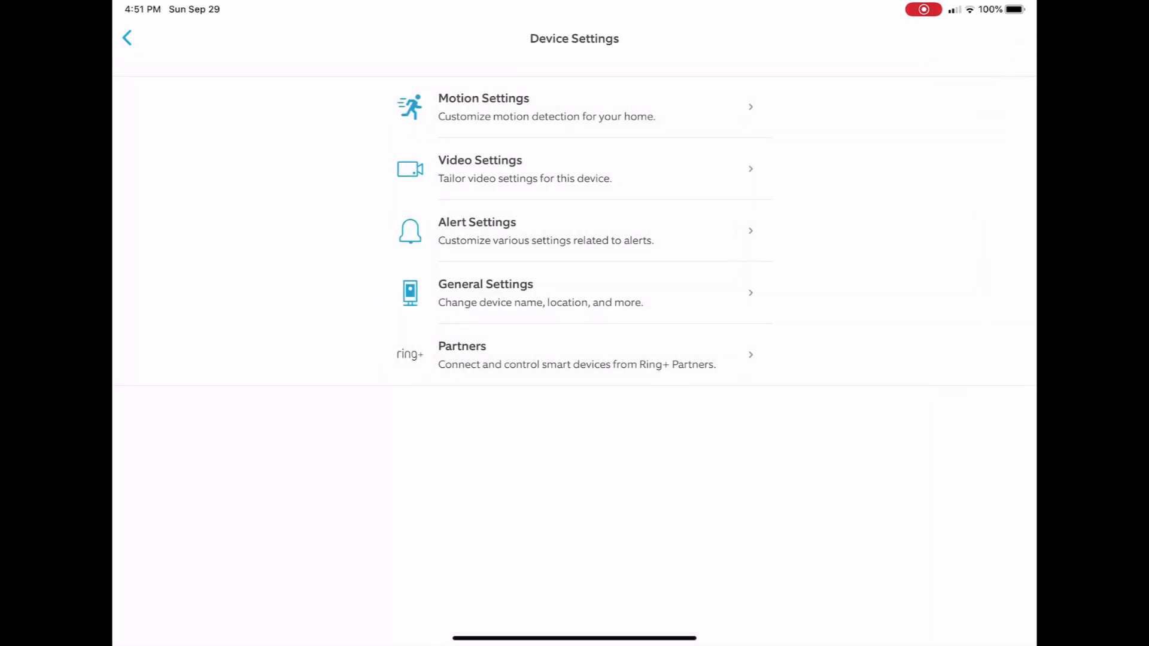
{"action": "left_click", "coordinate": [127, 37]}
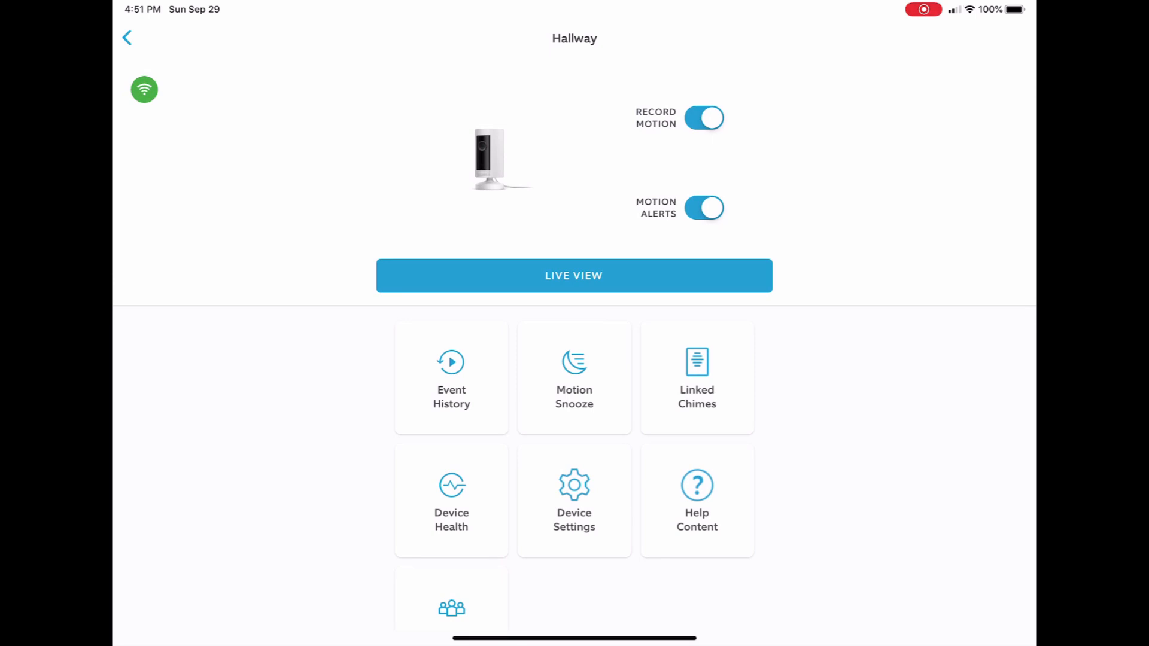
Turn Hallway motion alerts off, glance at live view, and return to the home dashboard.
{"action": "left_click", "coordinate": [704, 208]}
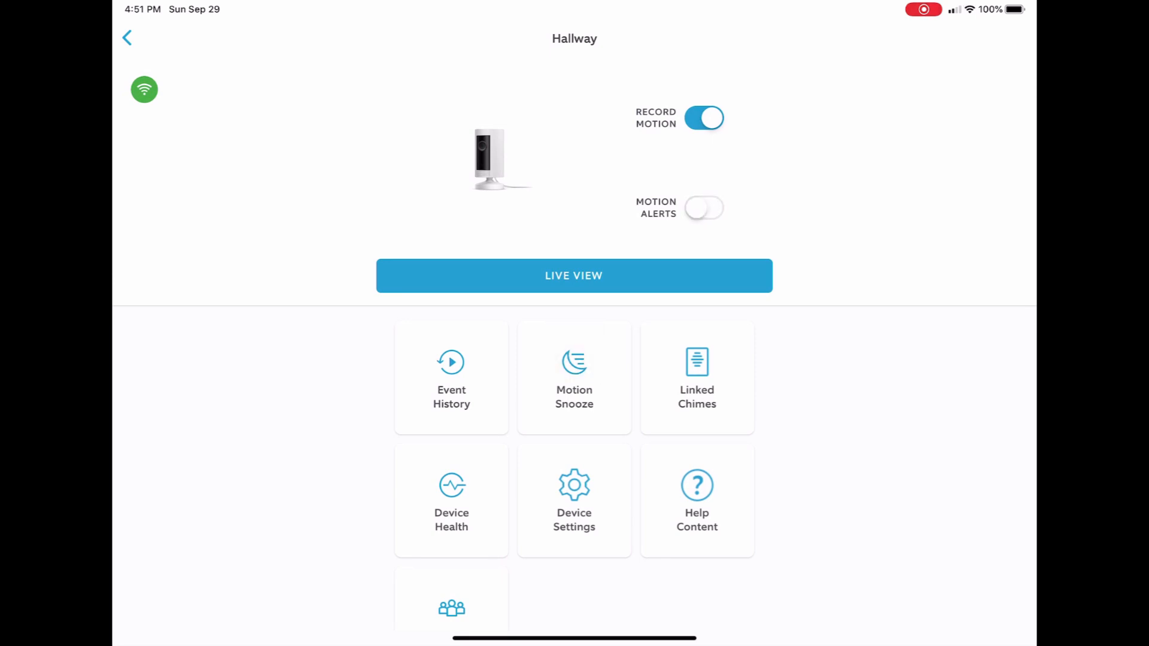
{"action": "left_click", "coordinate": [575, 276]}
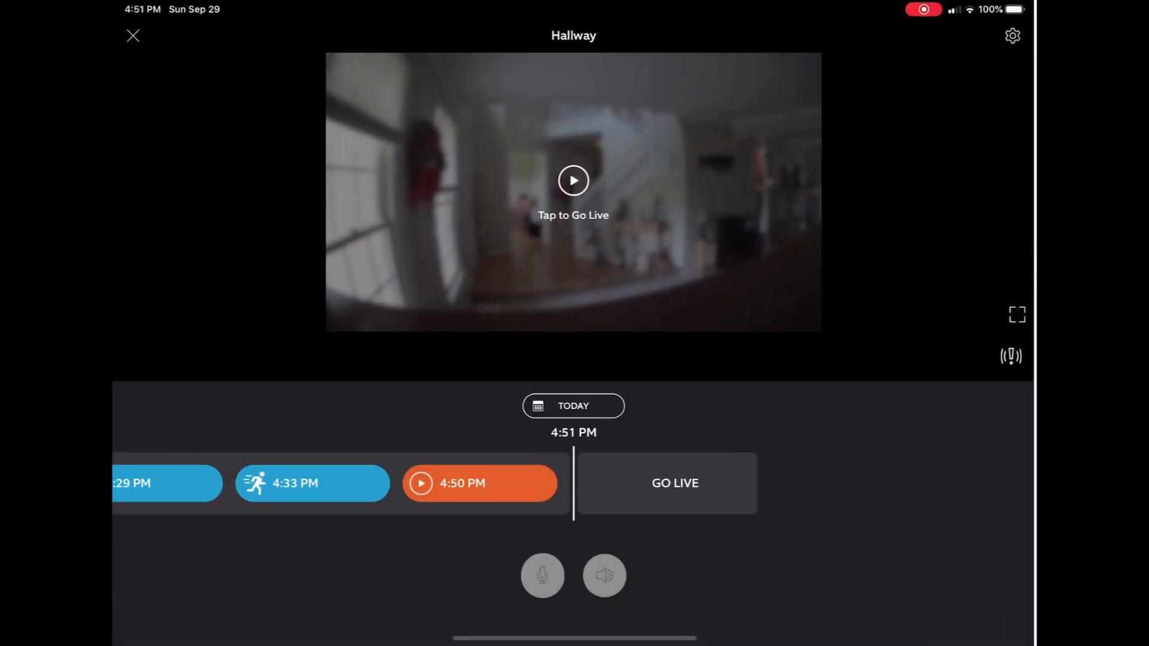
{"action": "left_click", "coordinate": [131, 36]}
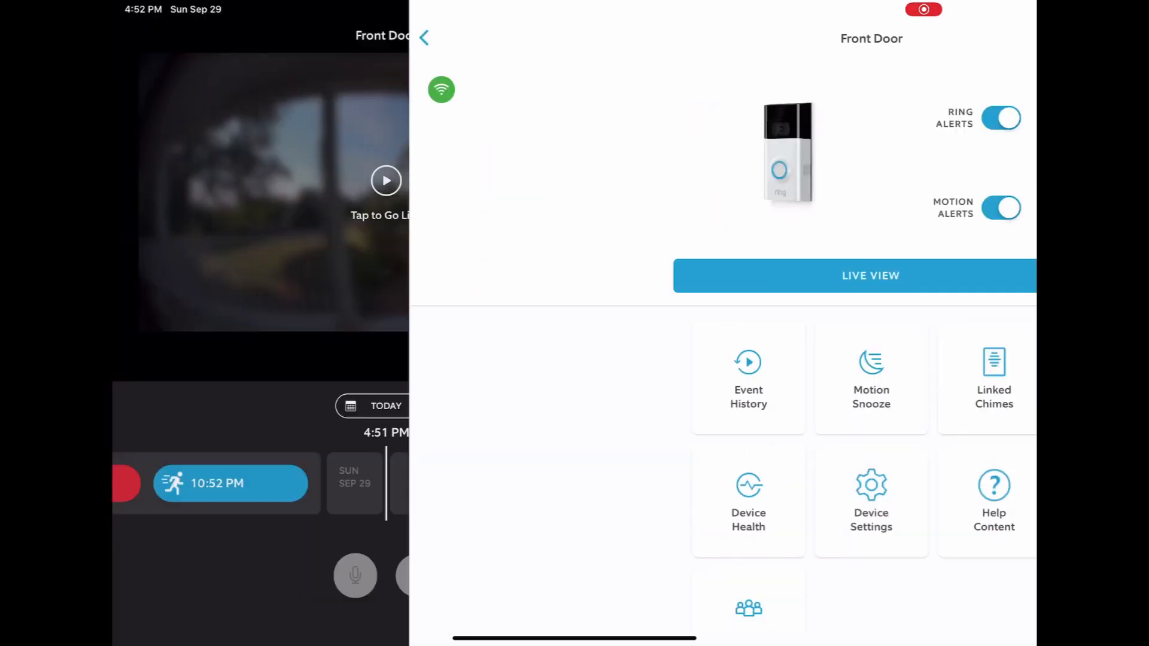
{"action": "left_click", "coordinate": [426, 36]}
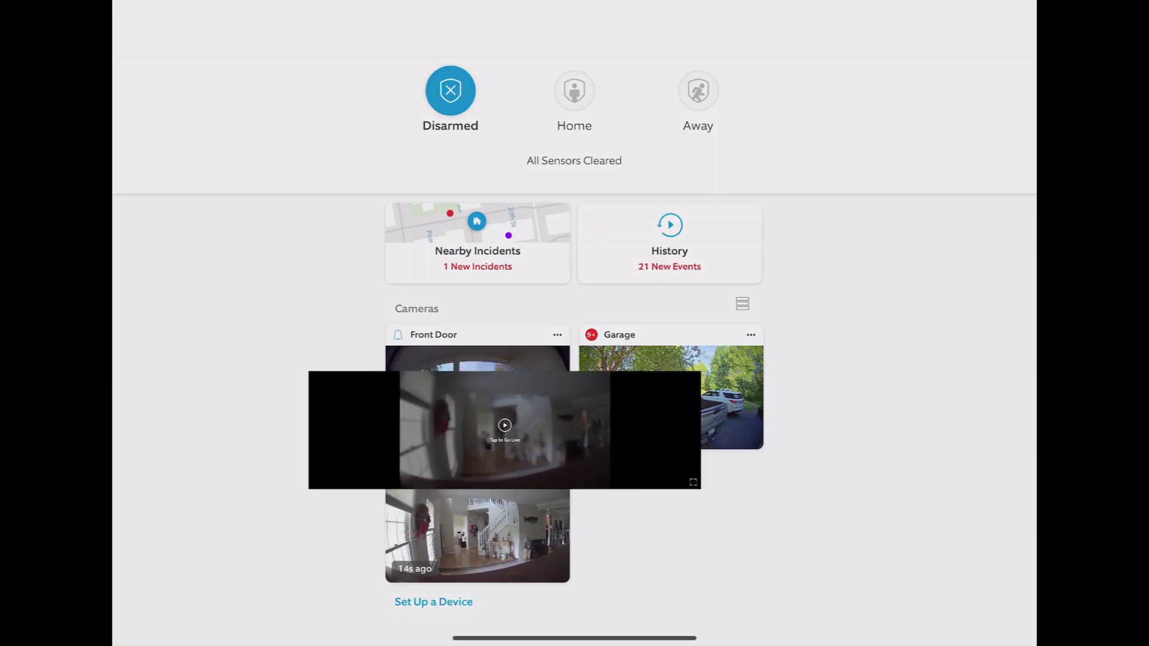
Watch the Hallway live feed, return to its page, and view Device Health details.
{"action": "left_click", "coordinate": [504, 425]}
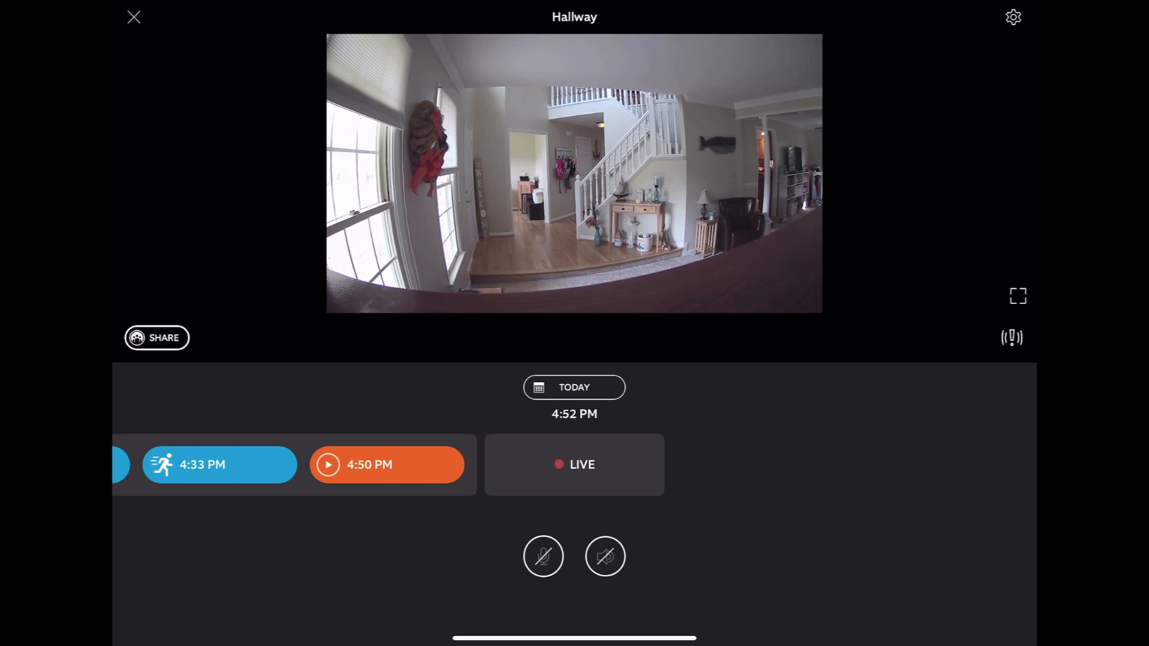
{"action": "left_click", "coordinate": [134, 16]}
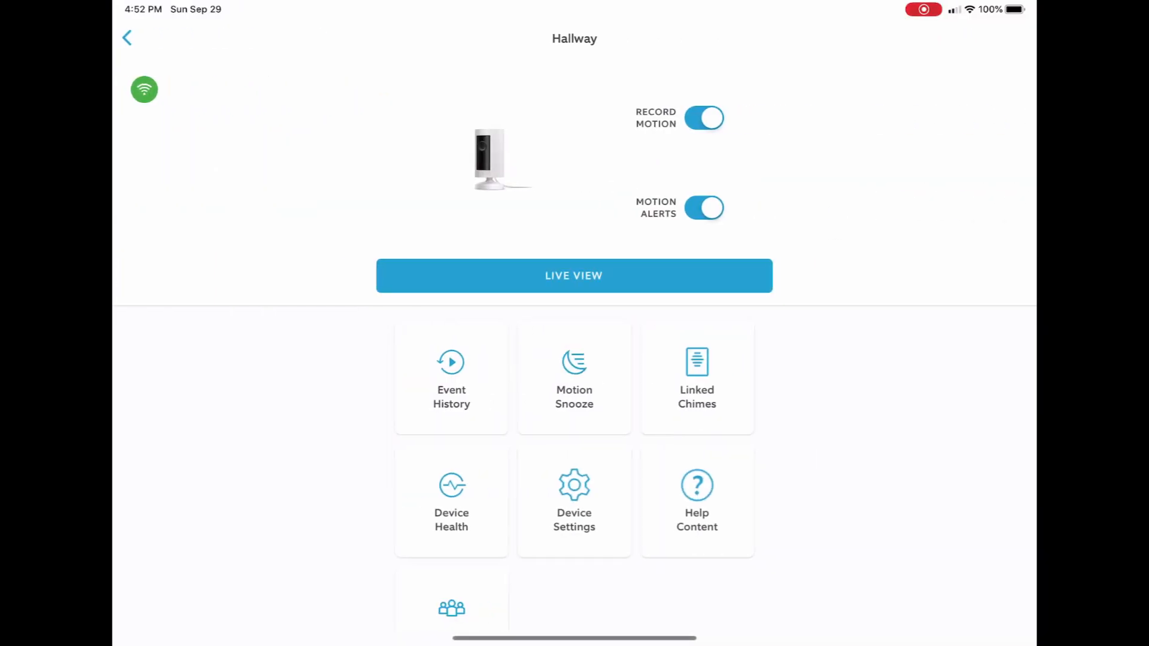
{"action": "left_click", "coordinate": [451, 500]}
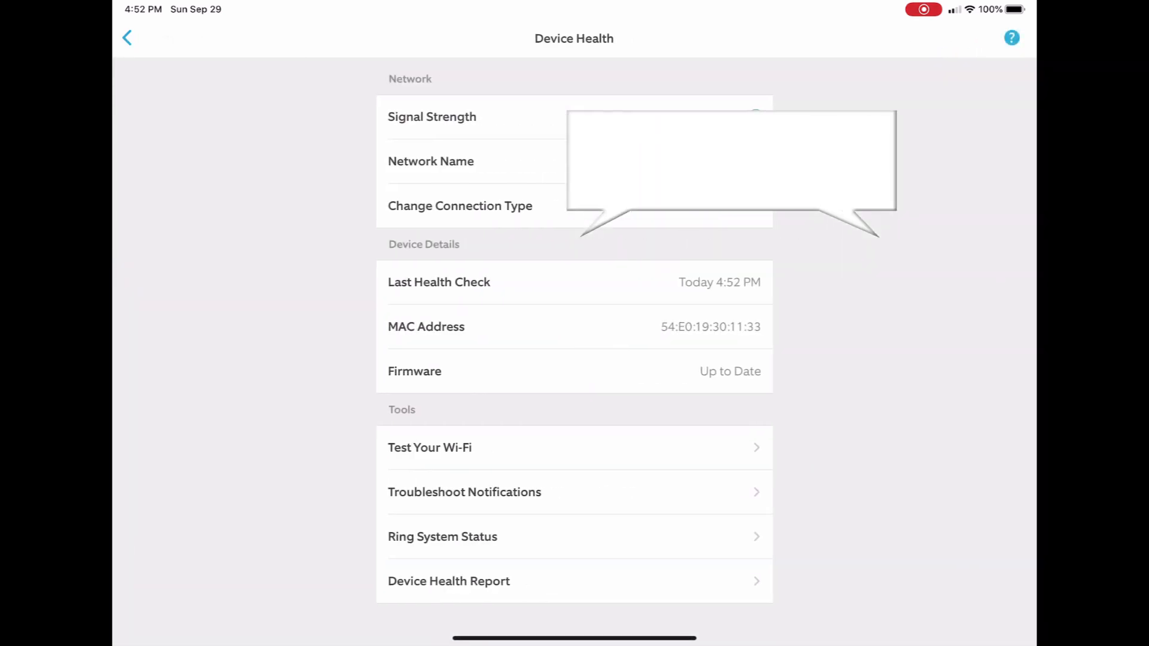
Leave Device Health and re-enter the Hallway camera's Device Settings.
{"action": "left_click", "coordinate": [125, 36]}
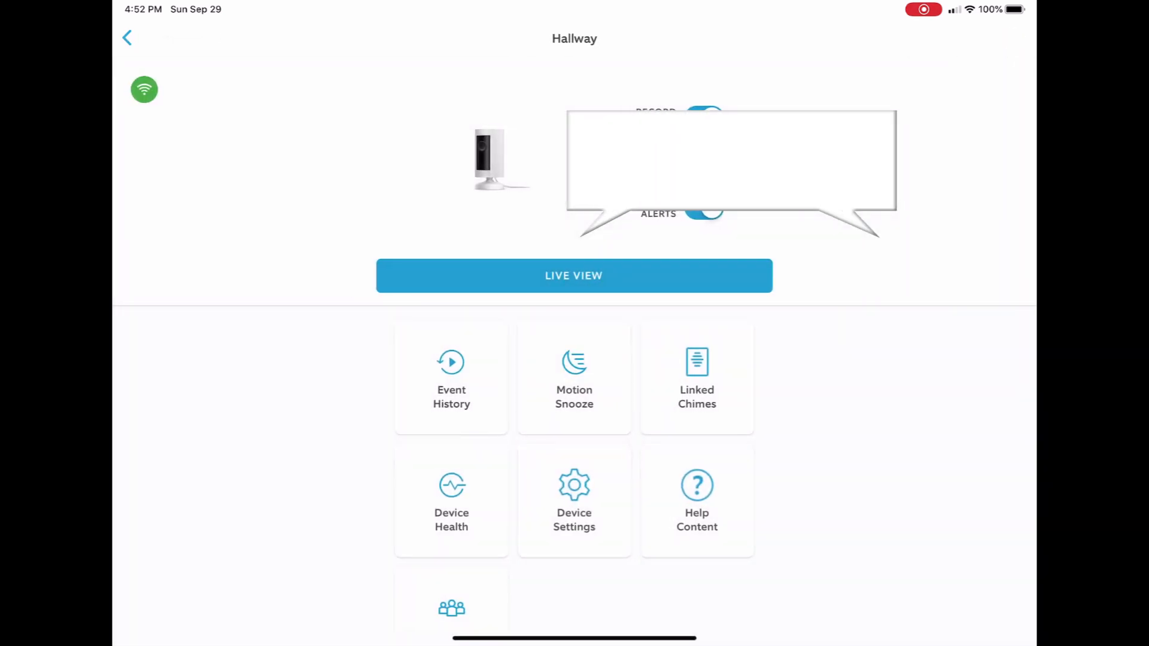
{"action": "left_click", "coordinate": [575, 501]}
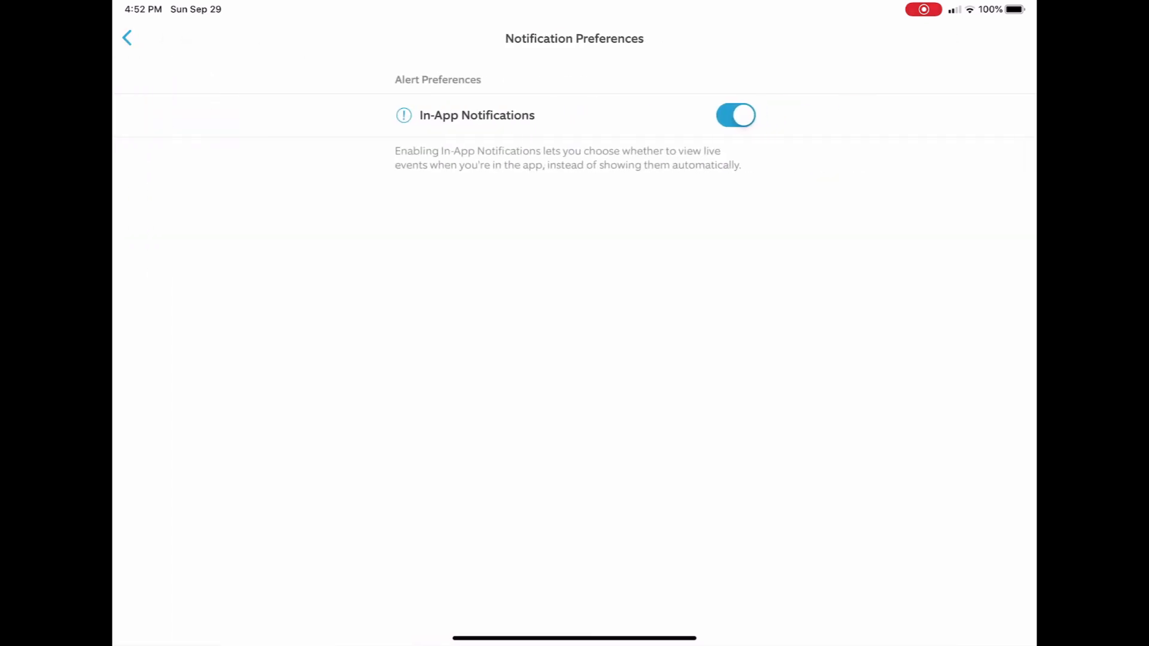
Back out of Notification Preferences, glance at Motion Settings, and return to Device Settings.
{"action": "left_click", "coordinate": [127, 37]}
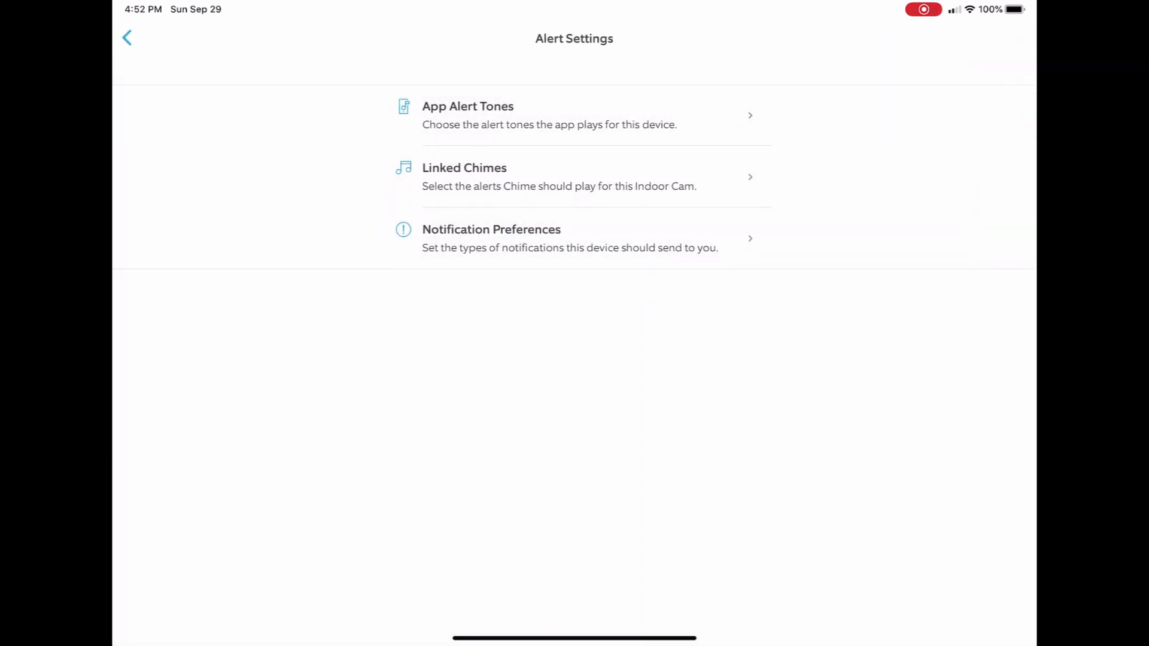
{"action": "left_click", "coordinate": [126, 37]}
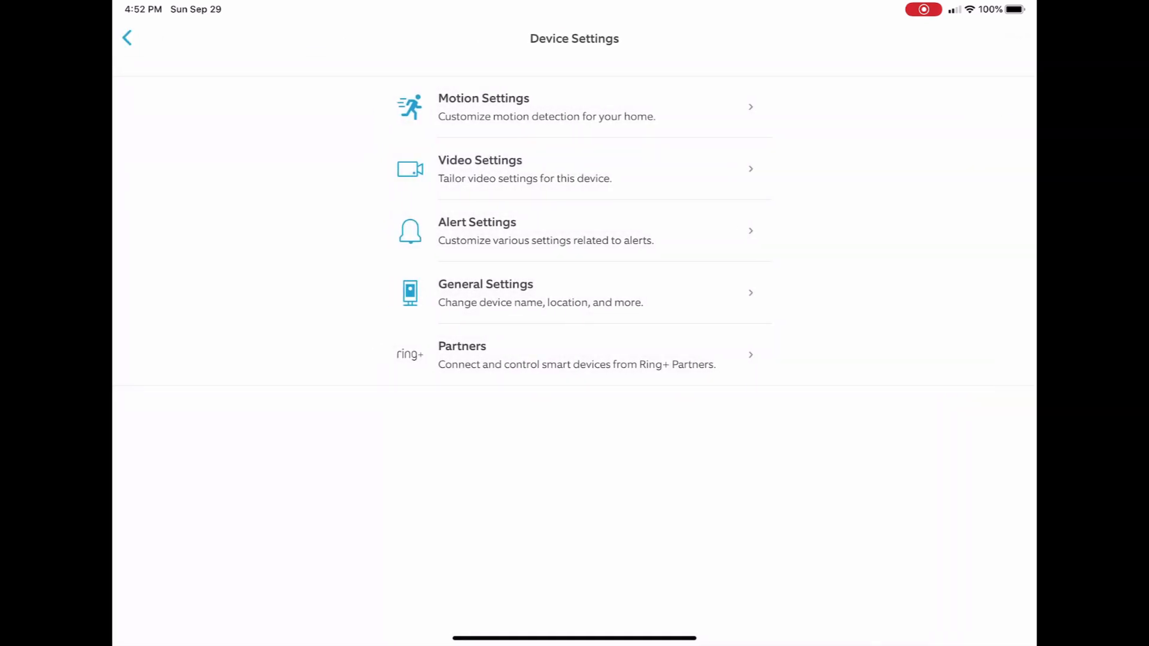
{"action": "left_click", "coordinate": [510, 108]}
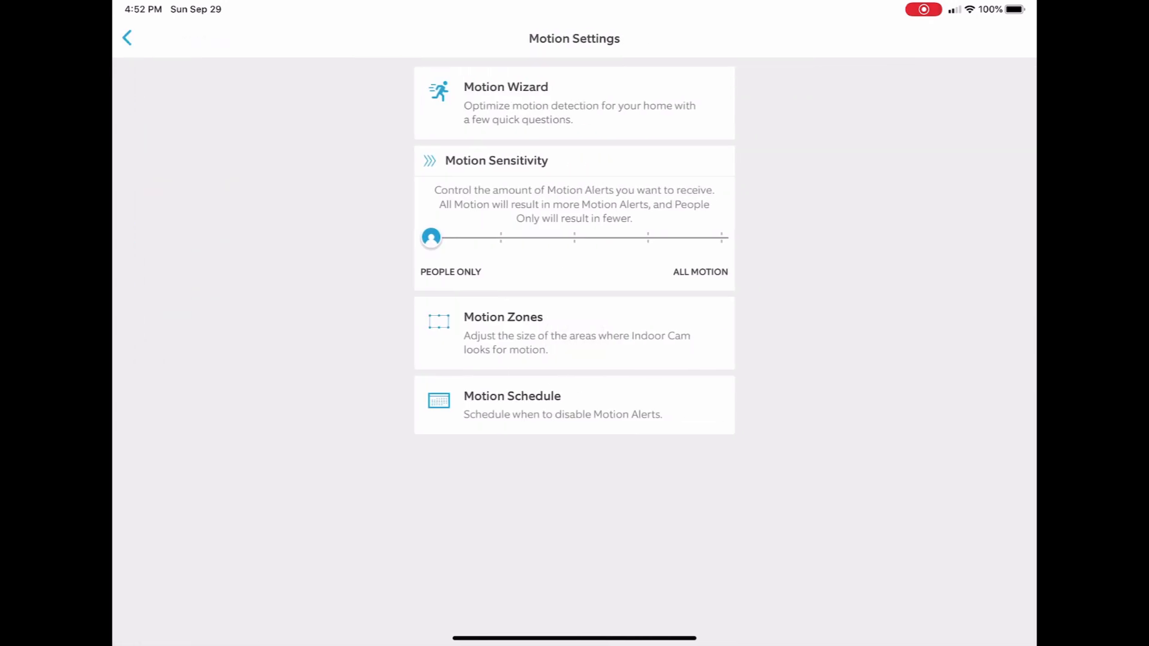
{"action": "left_click", "coordinate": [127, 36]}
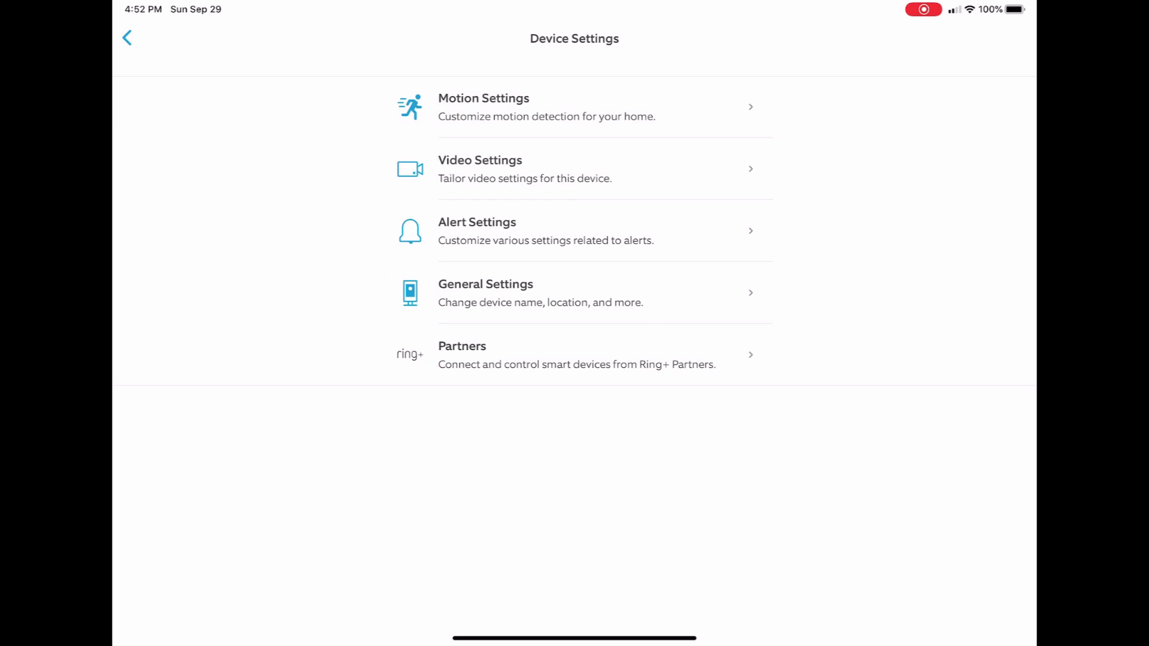